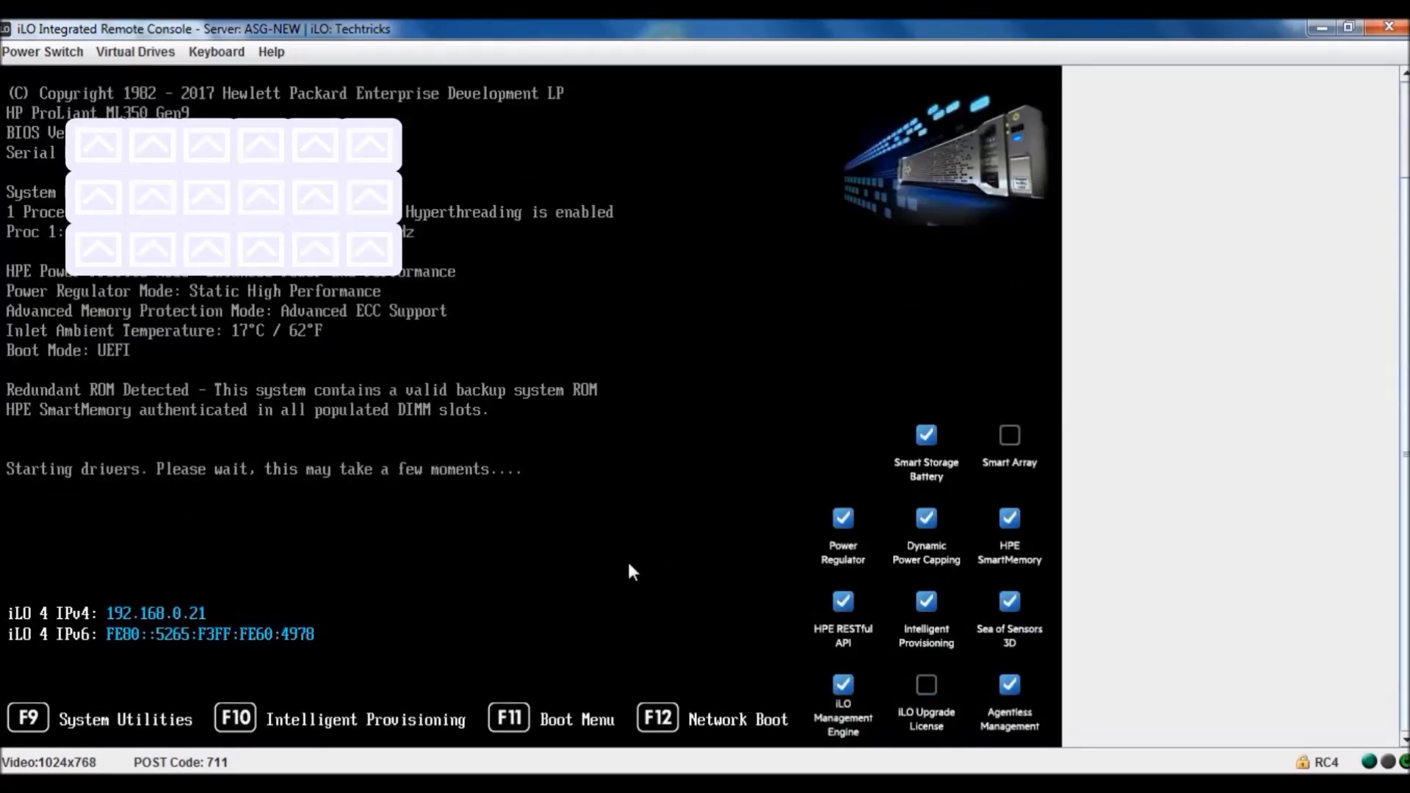
mouse_move(567, 602)
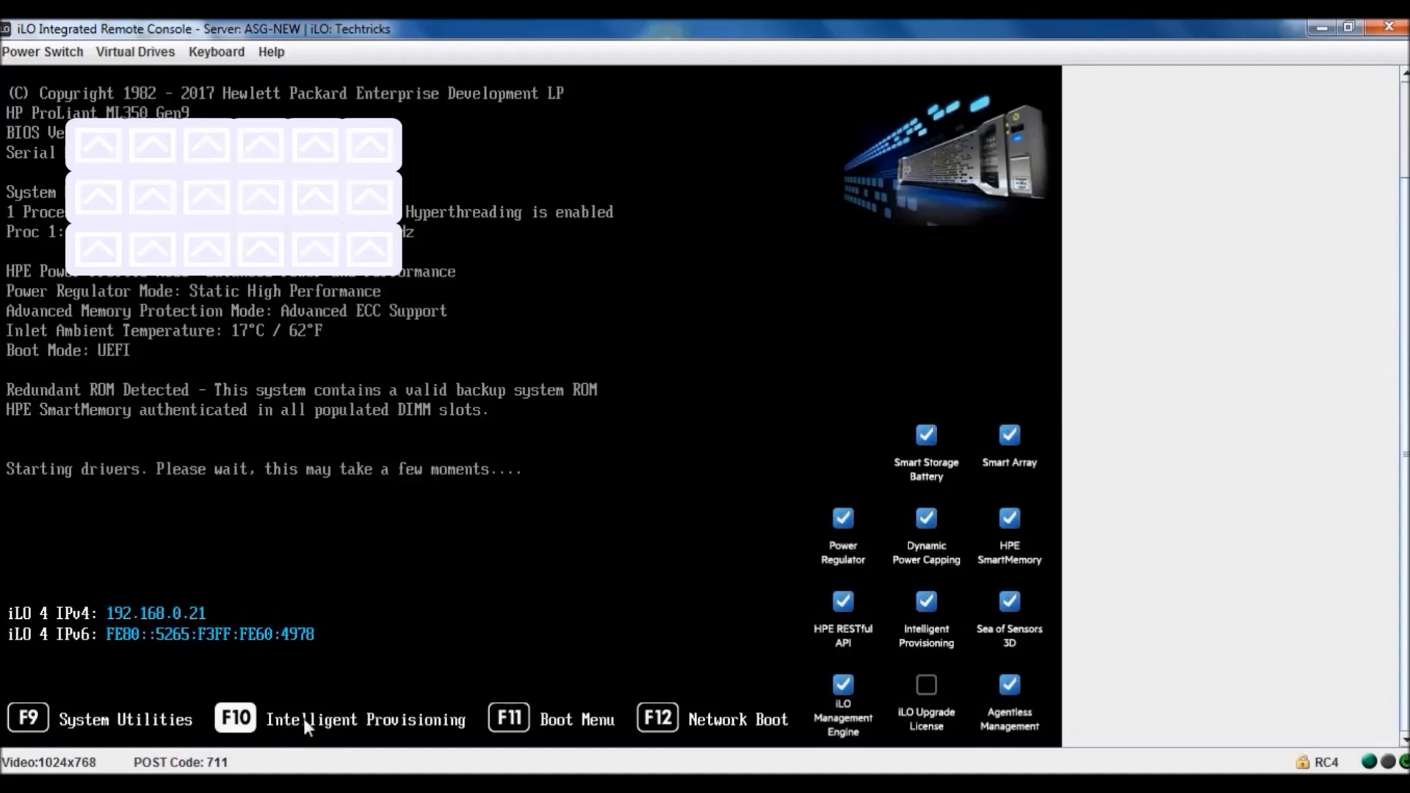
mouse_move(1404, 502)
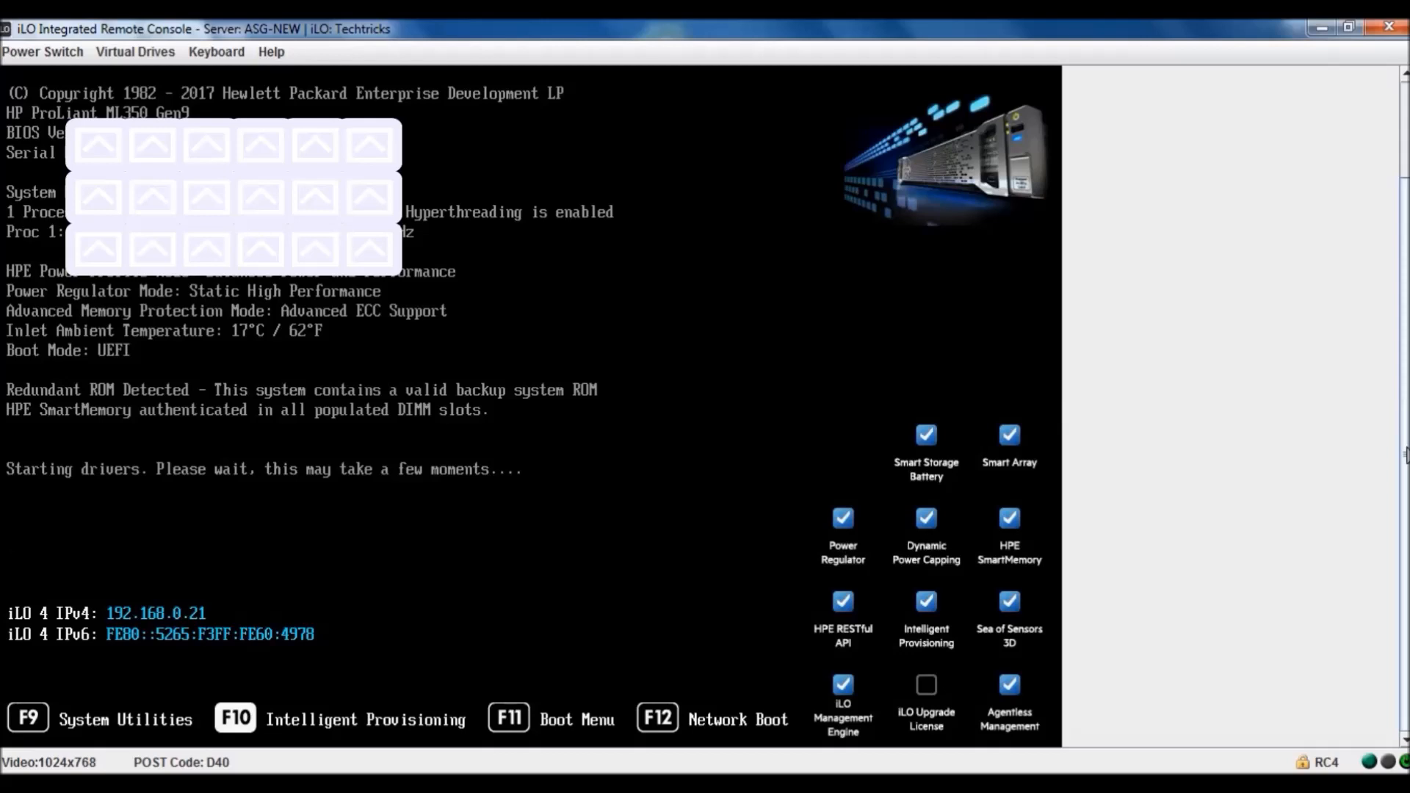
Enter Intelligent Provisioning from POST with F10.
key(F10)
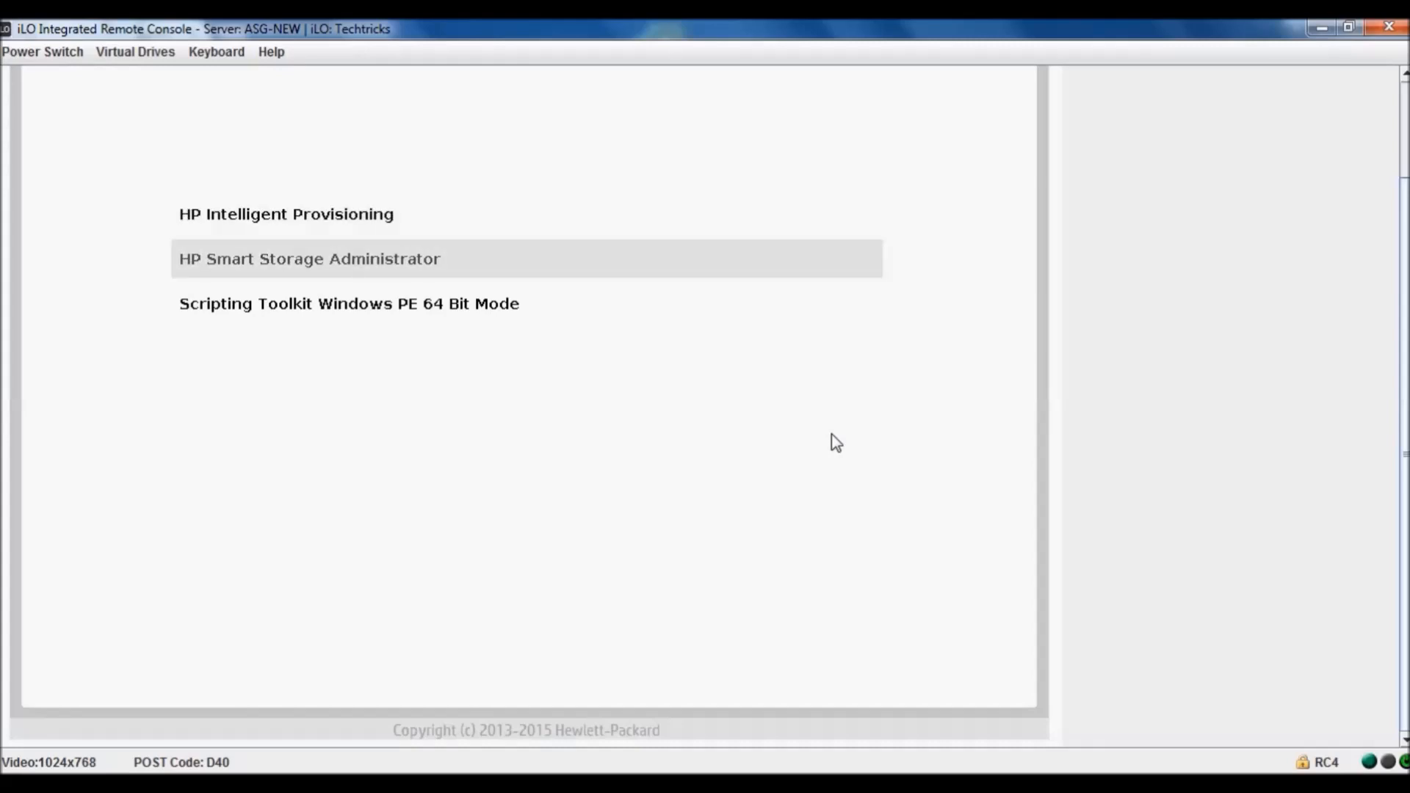
Choose HP Smart Storage Administrator in the boot menu and launch it.
key(Down)
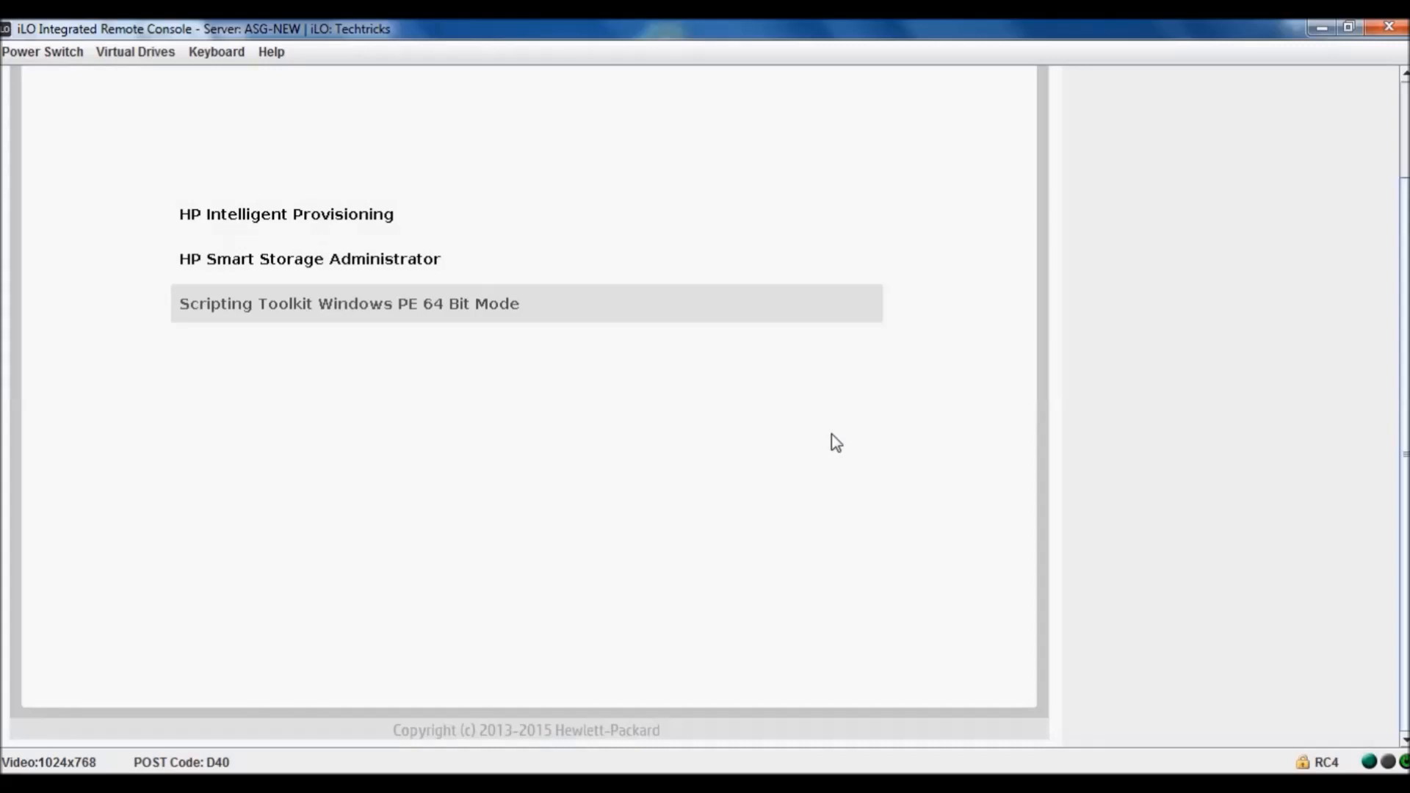
mouse_move(1037, 768)
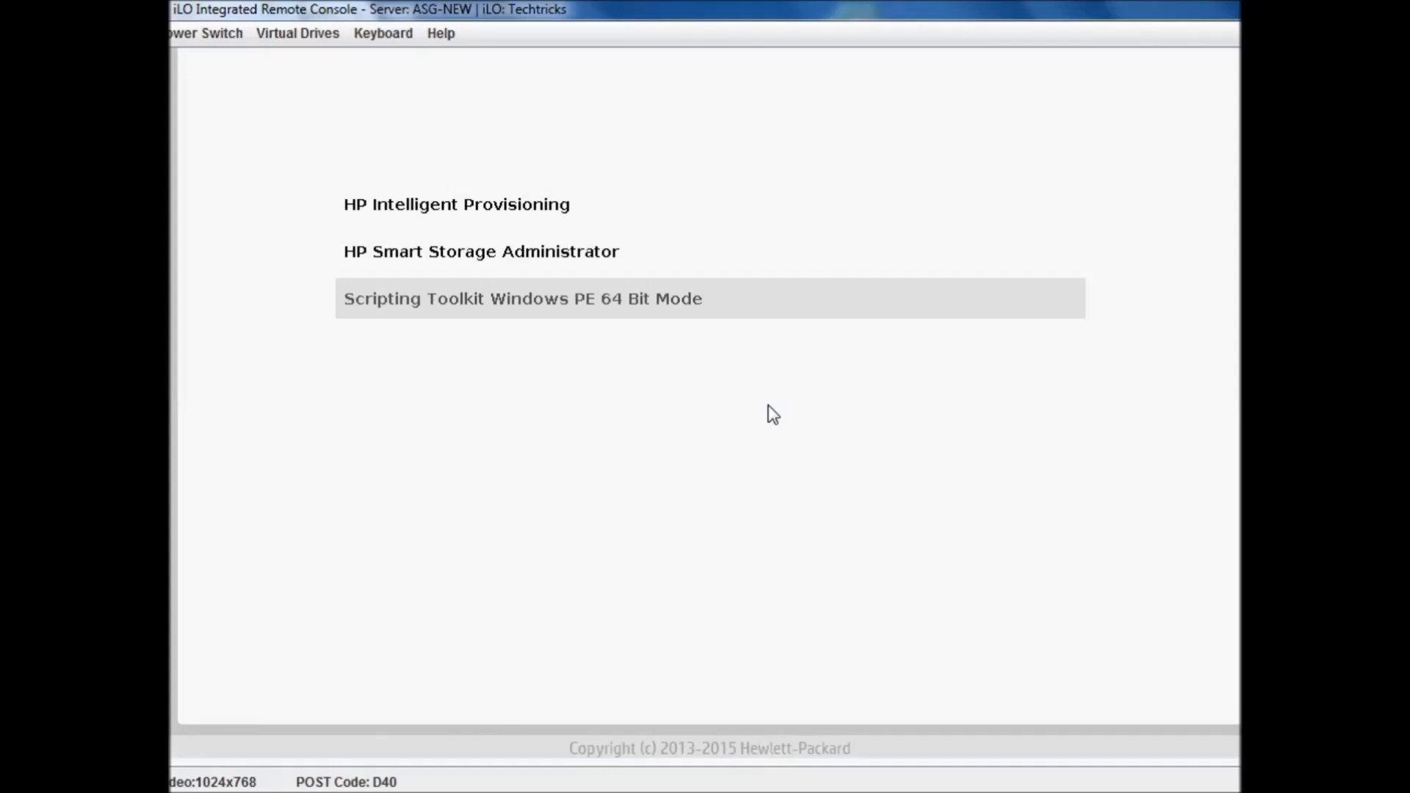
key(Up)
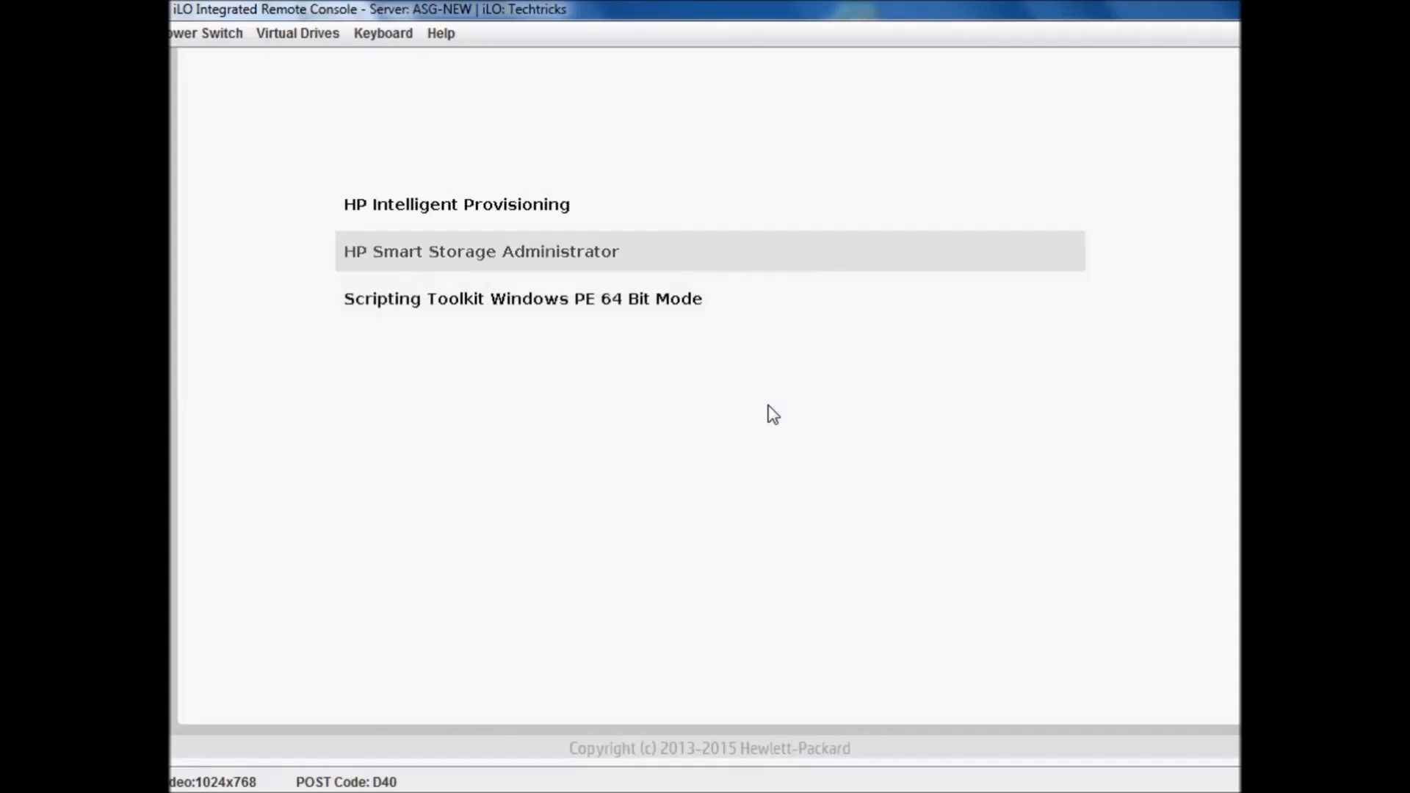
mouse_move(506, 271)
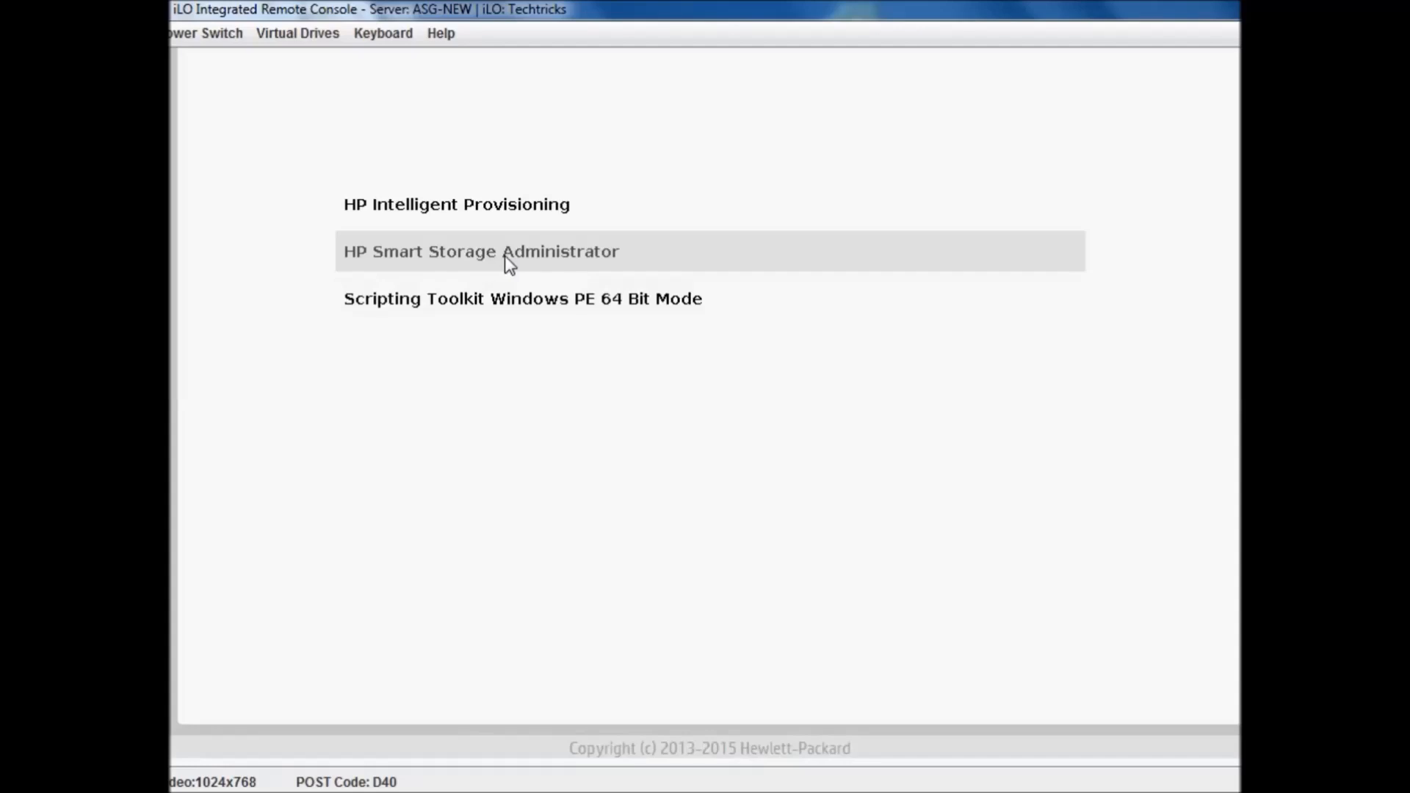
click(502, 253)
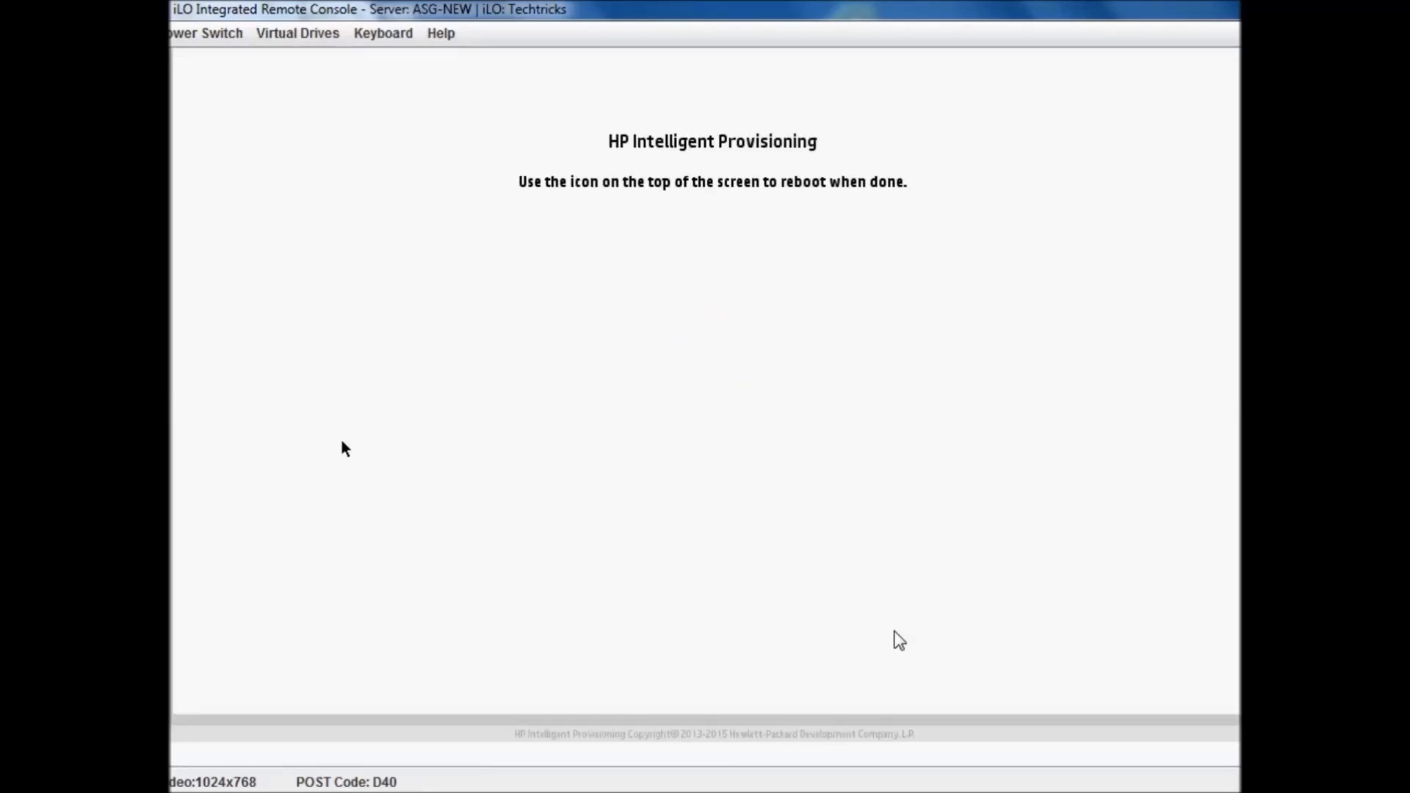
mouse_move(1015, 530)
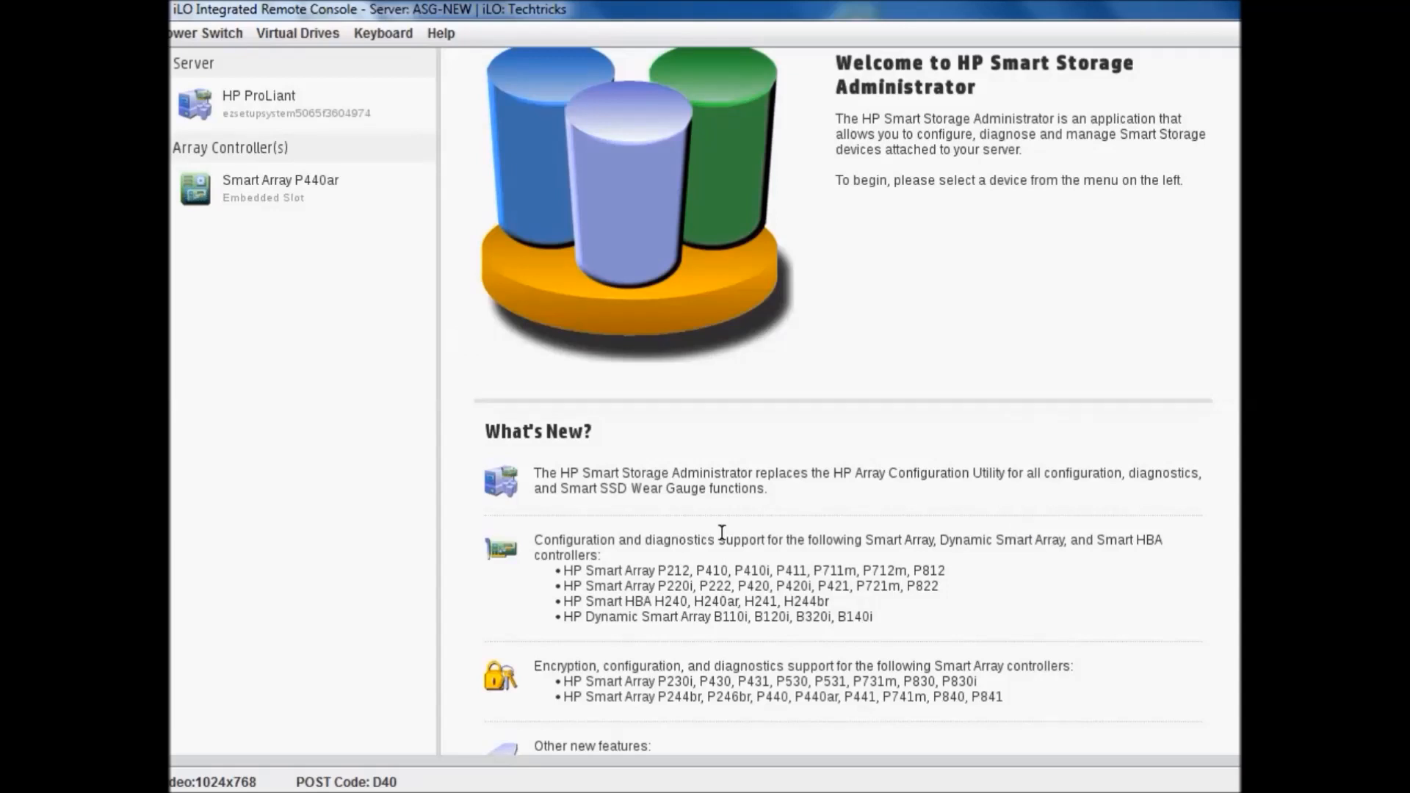
Show the Smart Array P440ar controller overview from the Array Controller(s) list.
click(282, 187)
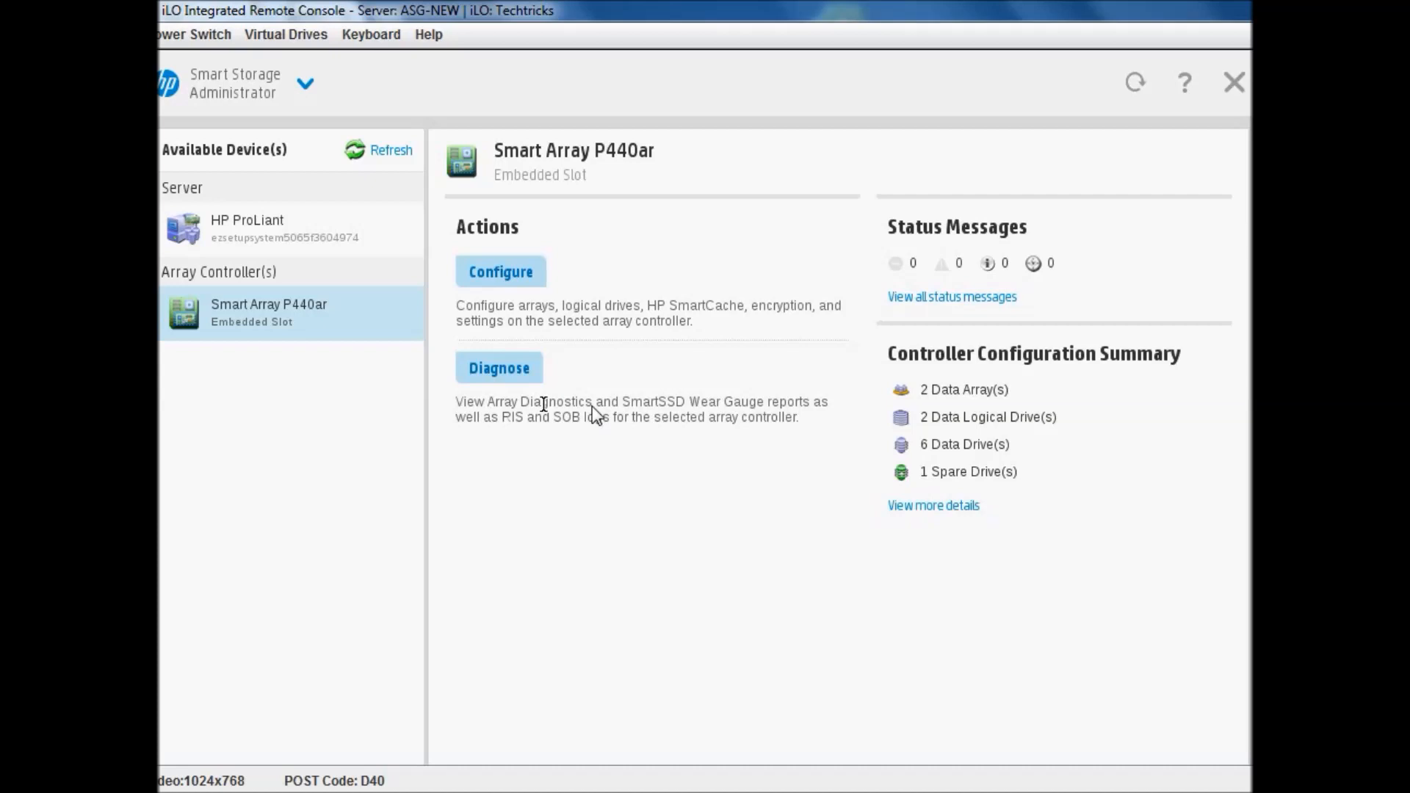
mouse_move(513, 285)
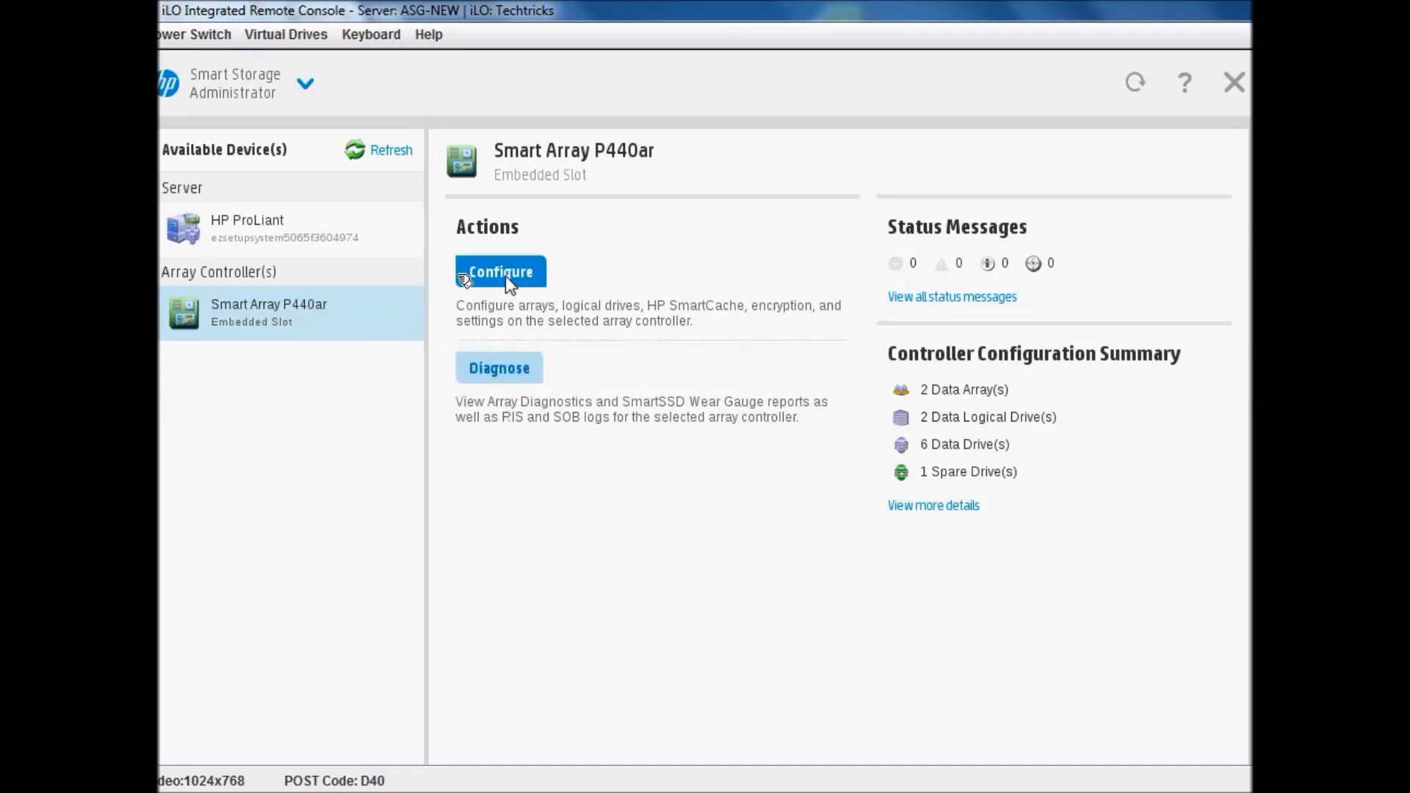
Generate an Array Diagnostic Report for the P440ar and start saving it to a removable device.
click(499, 367)
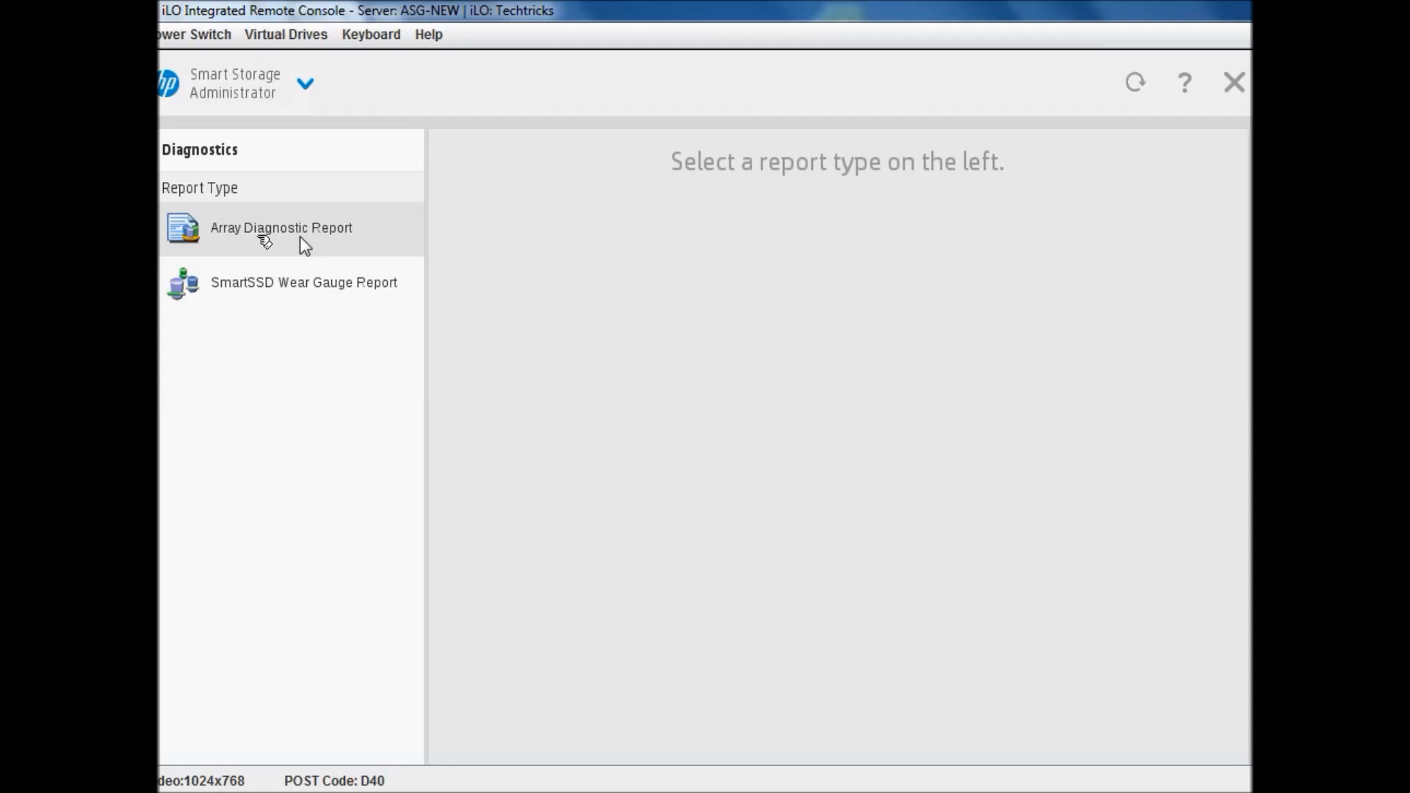
click(281, 228)
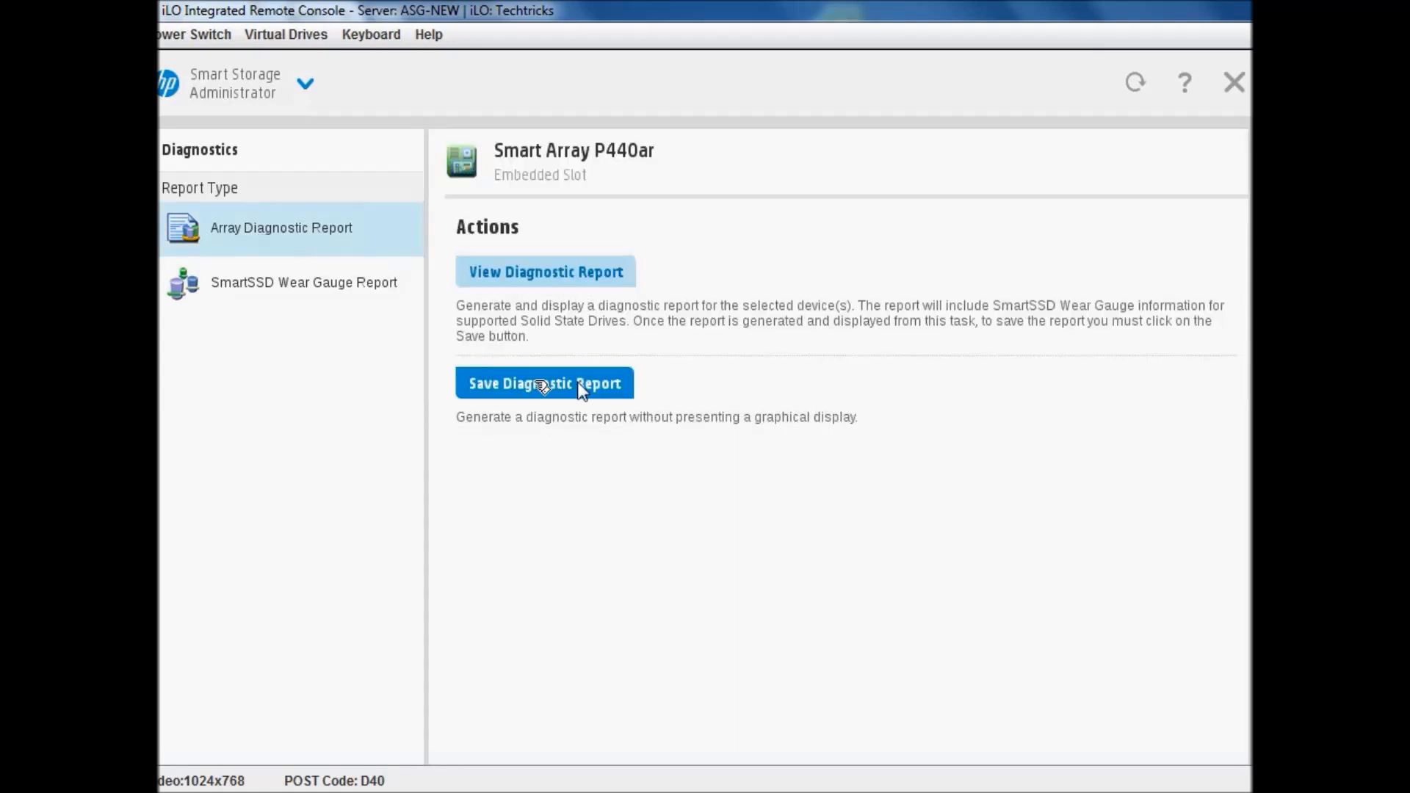
click(545, 382)
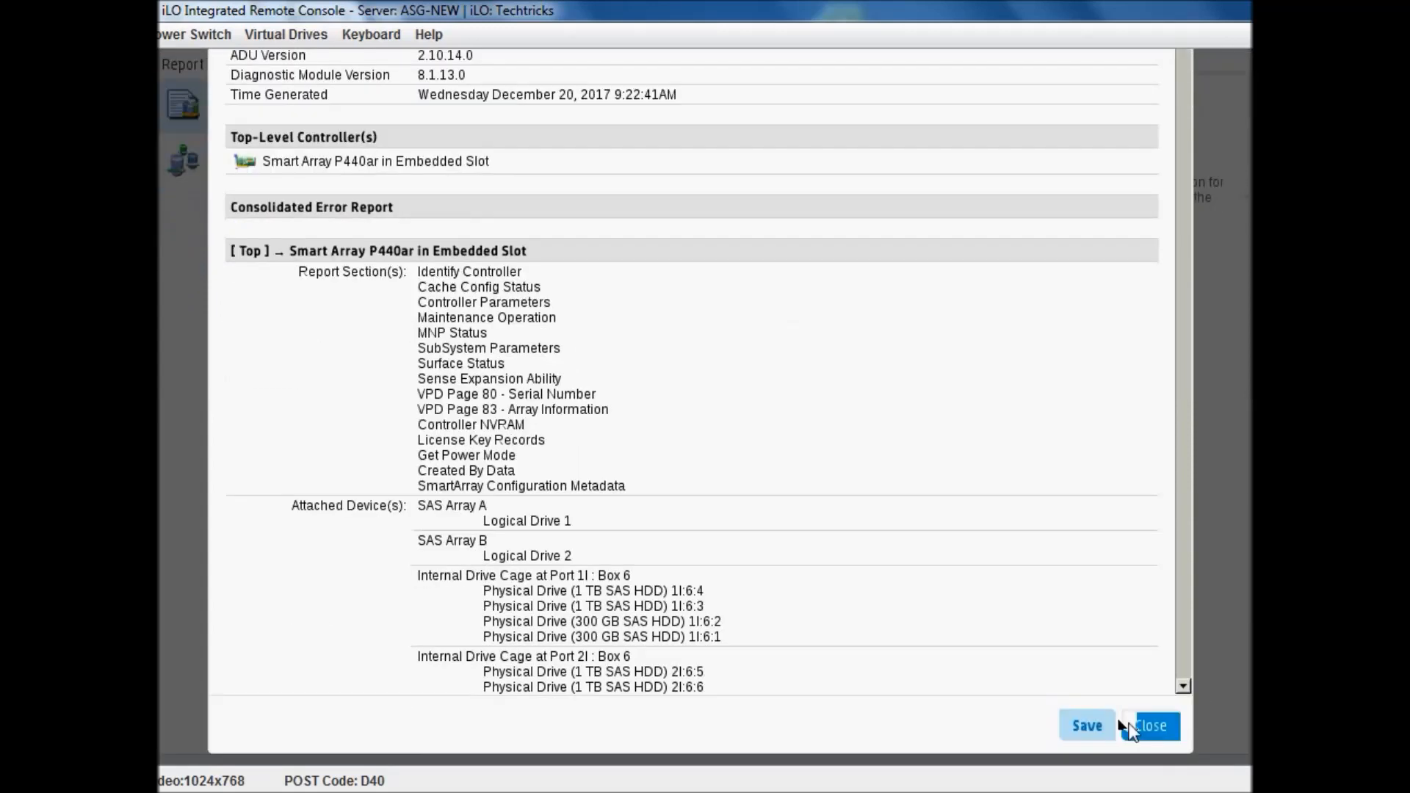
click(1087, 726)
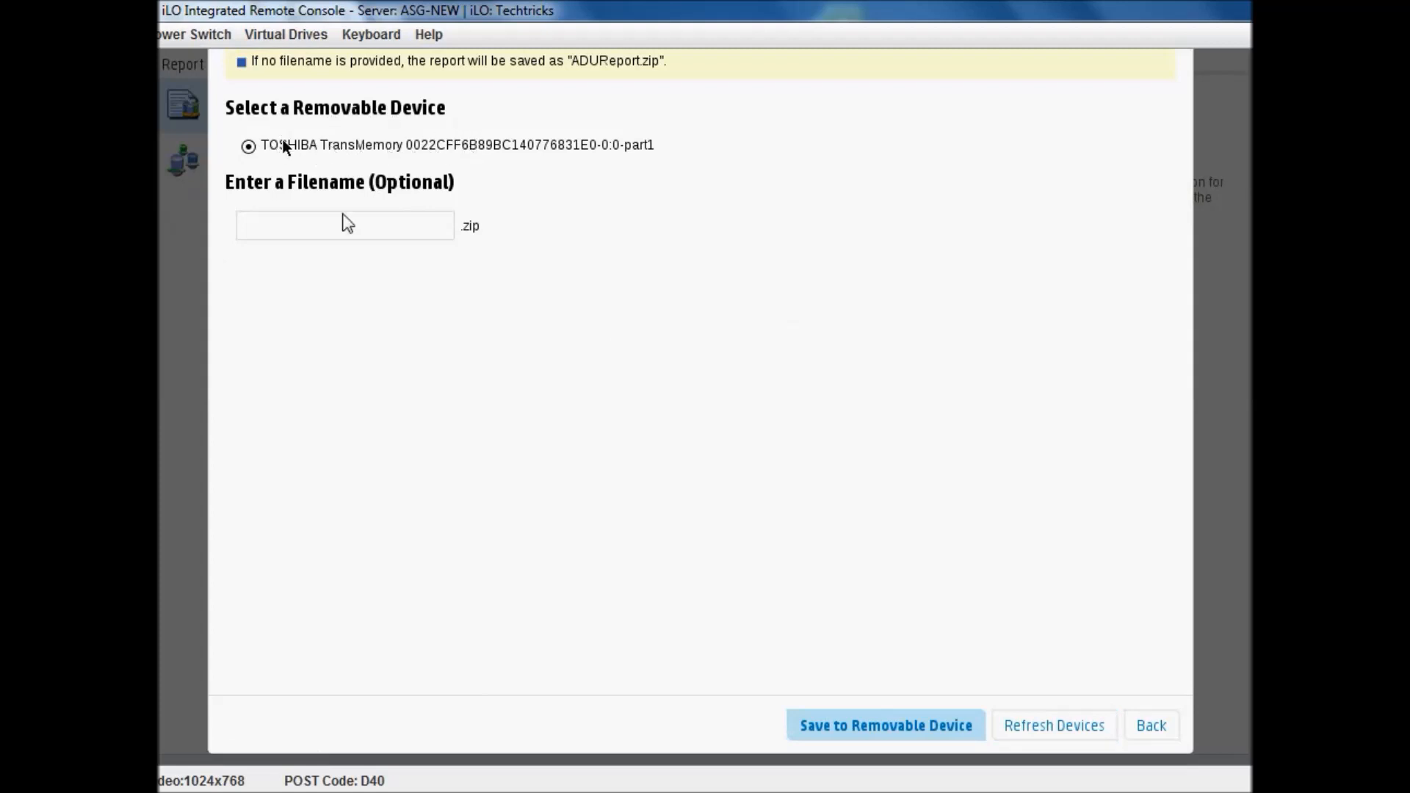
Name the report ADUReport and save it to the TOSHIBA TransMemory USB drive.
text(AD)
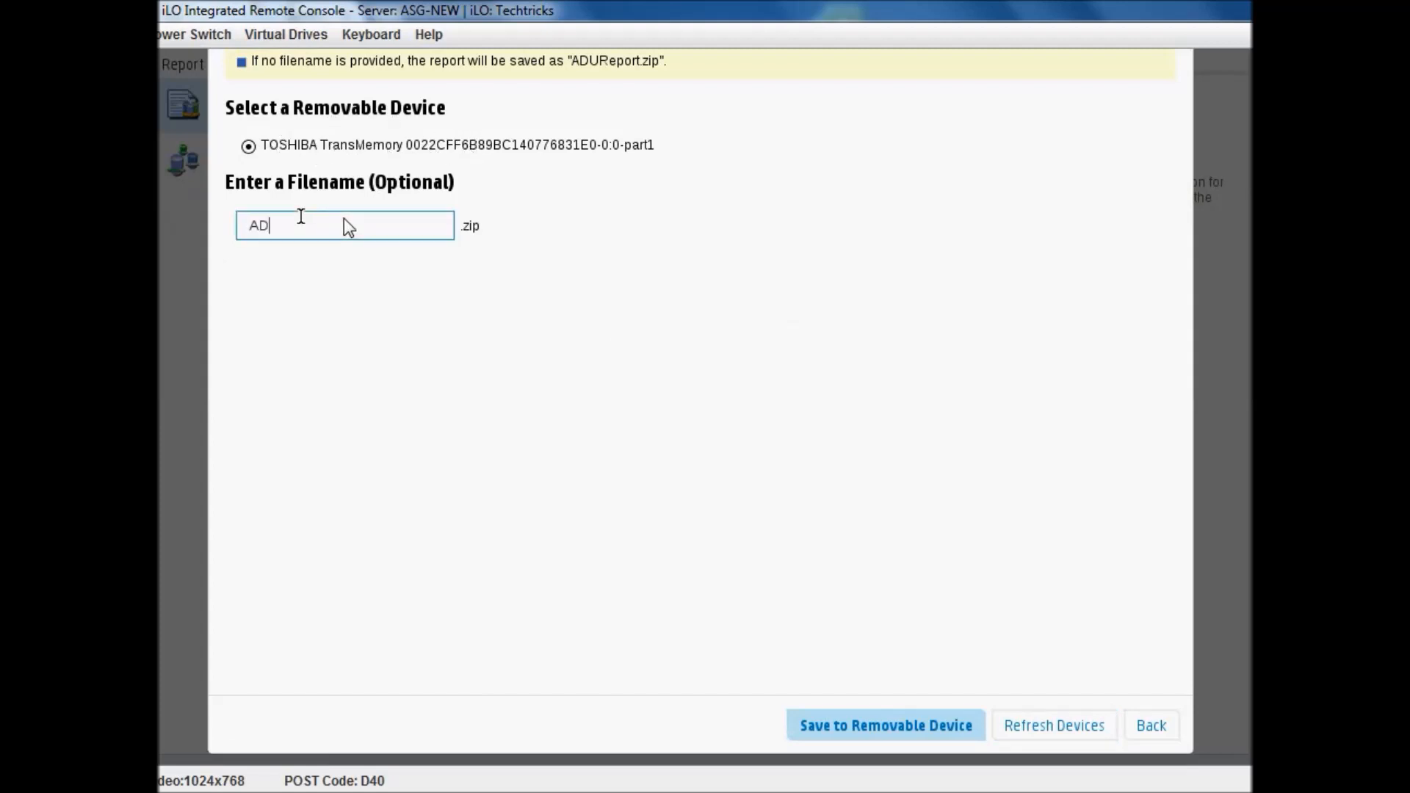
text(U)
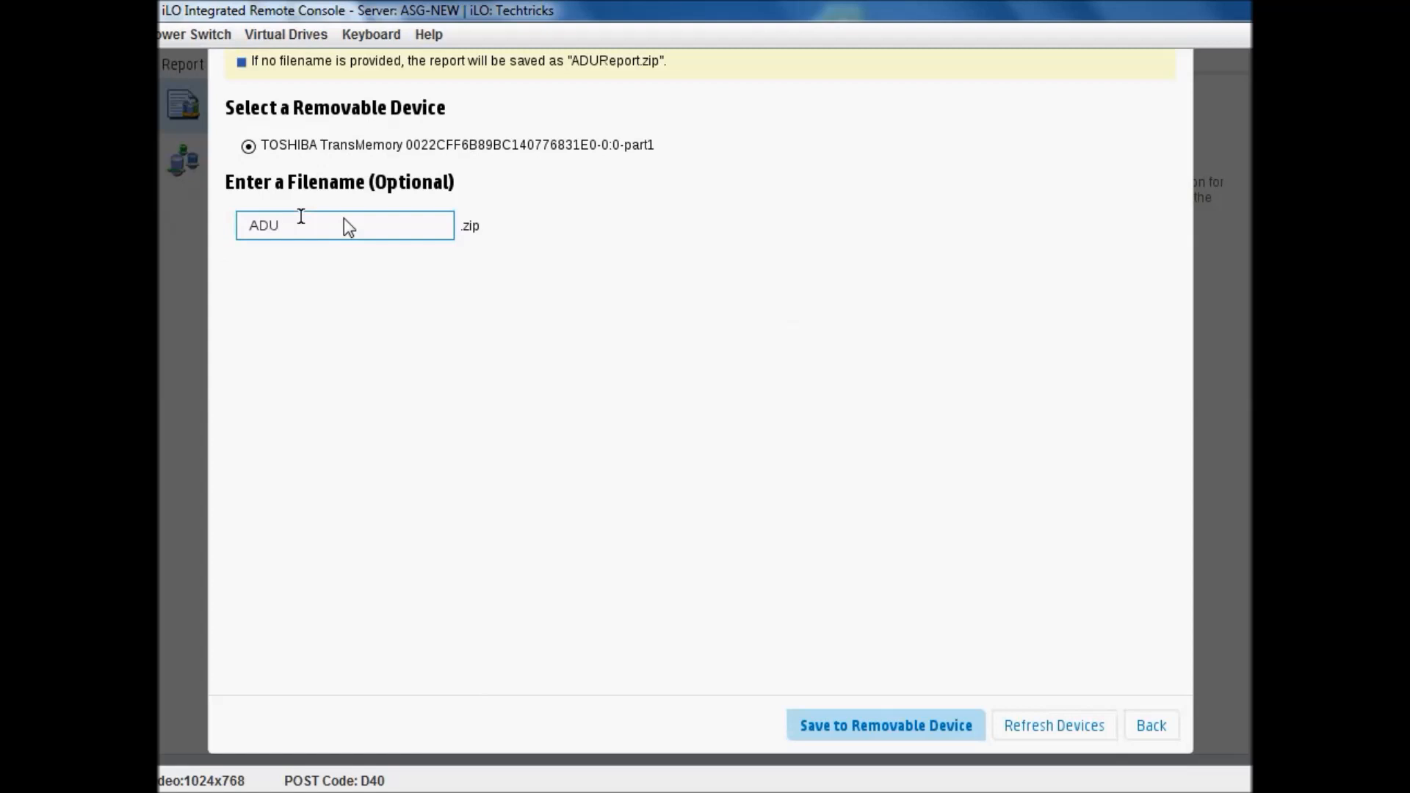
double_click(263, 225)
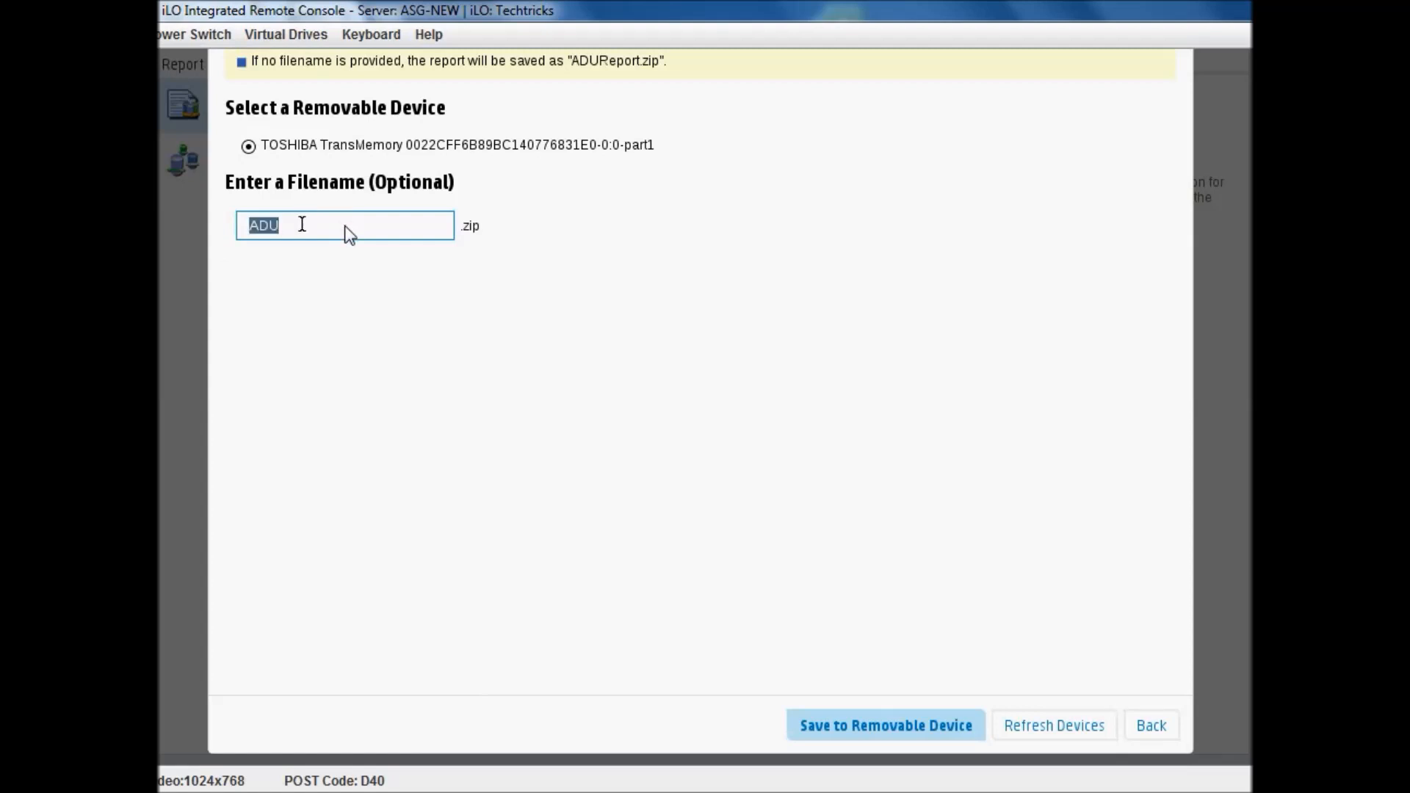
text(ADUReport)
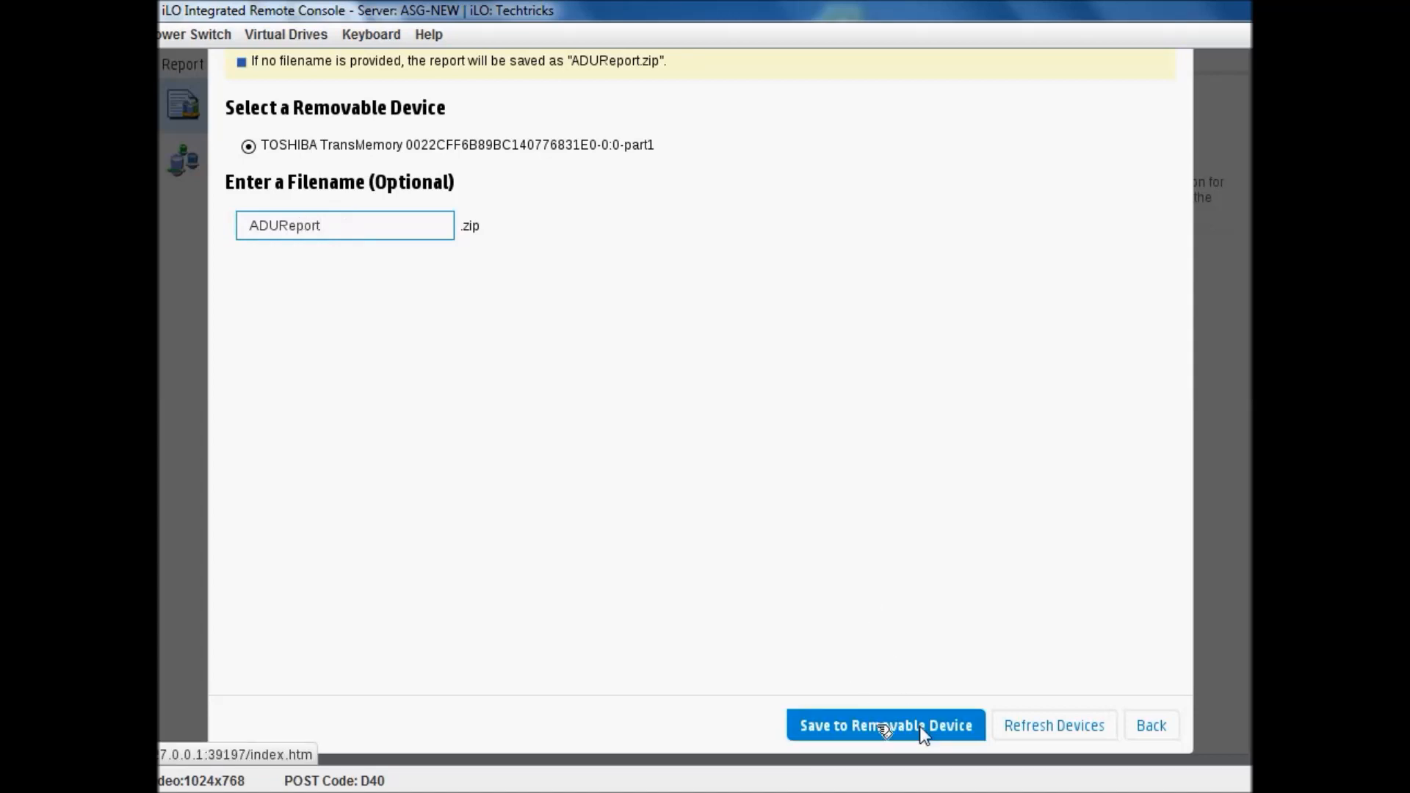
click(891, 726)
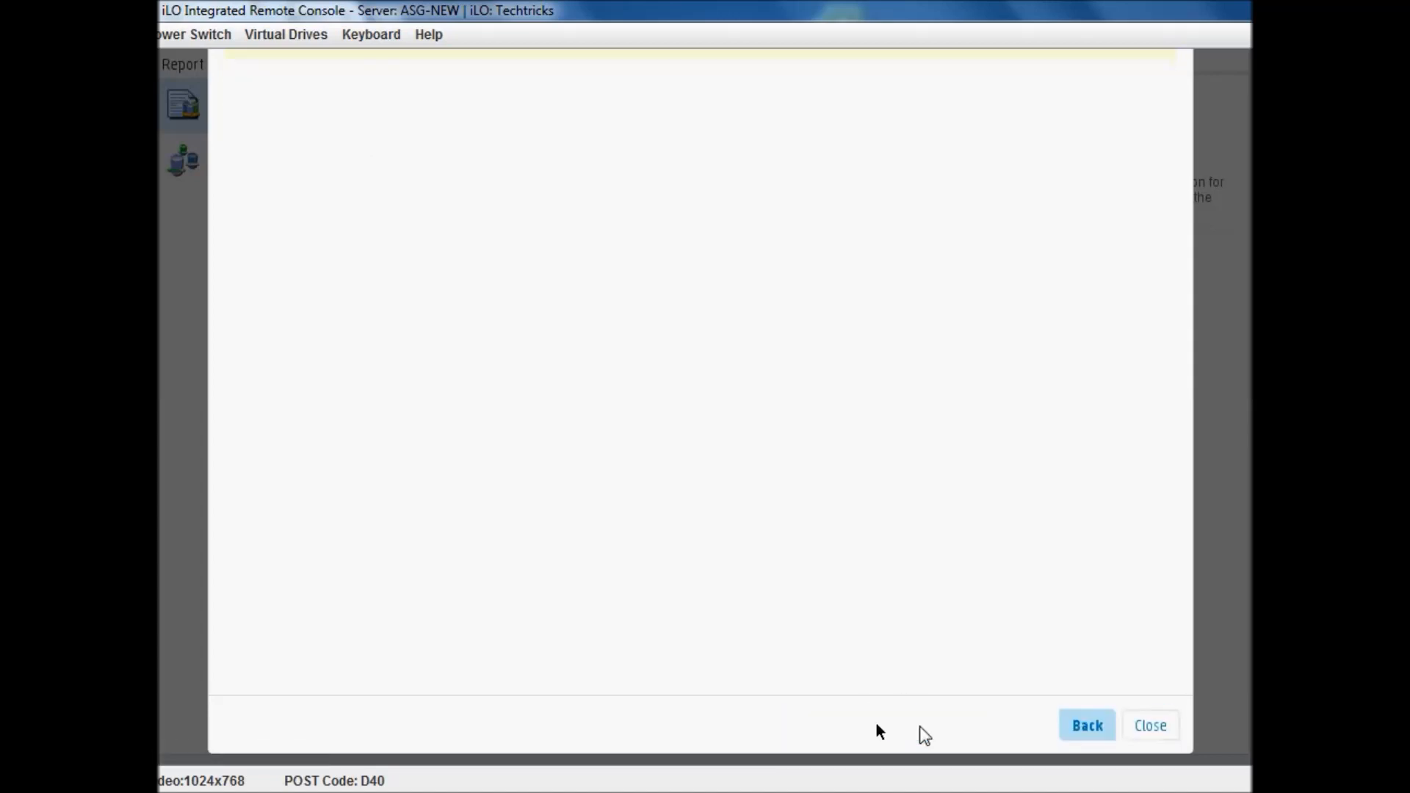
click(1087, 726)
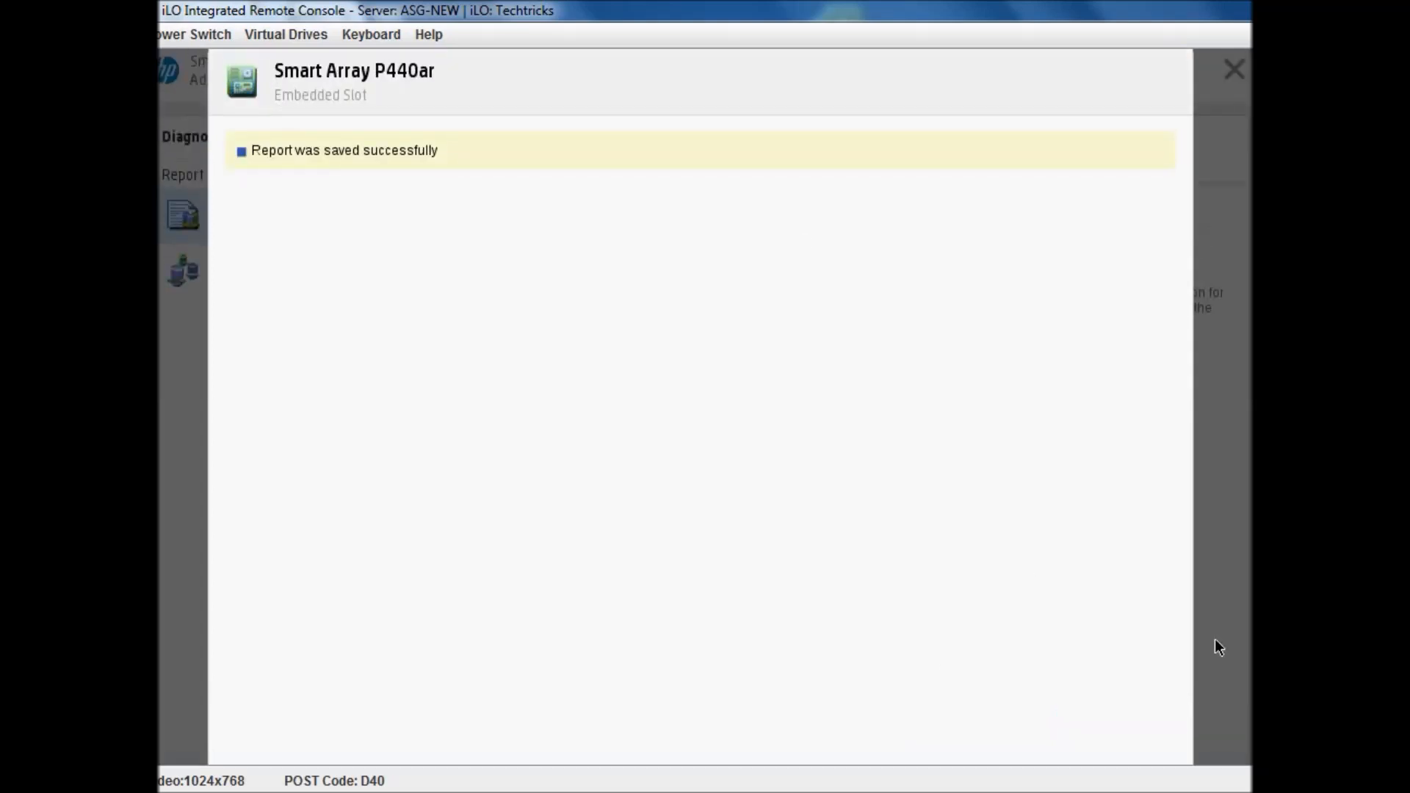